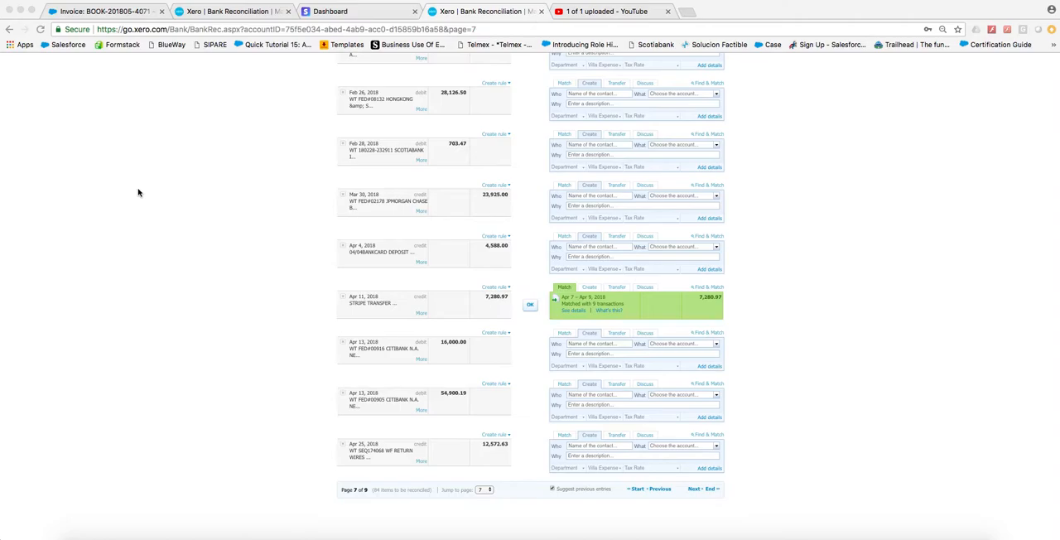
Open the Stripe transfer's match details listing nine transactions subtotalling 7,280.97 USD.
{"action": "scroll", "scroll_direction": "down", "scroll_amount": 3}
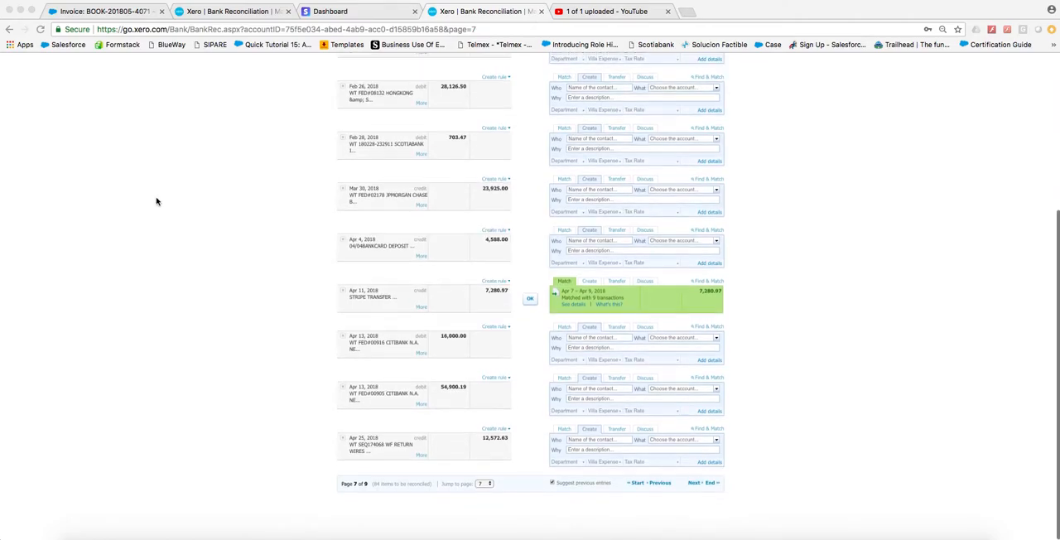
{"action": "scroll", "scroll_direction": "down", "scroll_amount": 3}
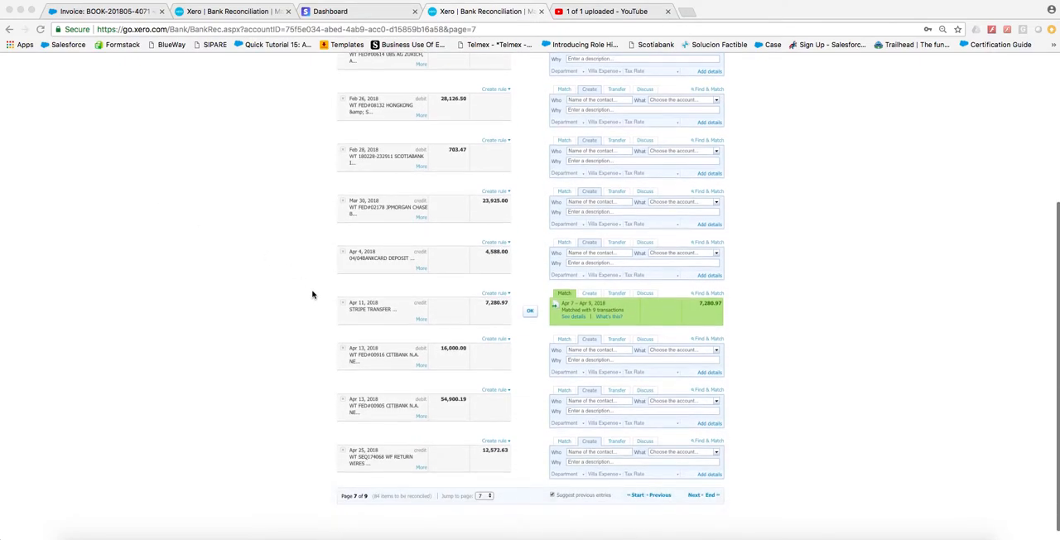
{"action": "mouse_move", "coordinate": [564, 271]}
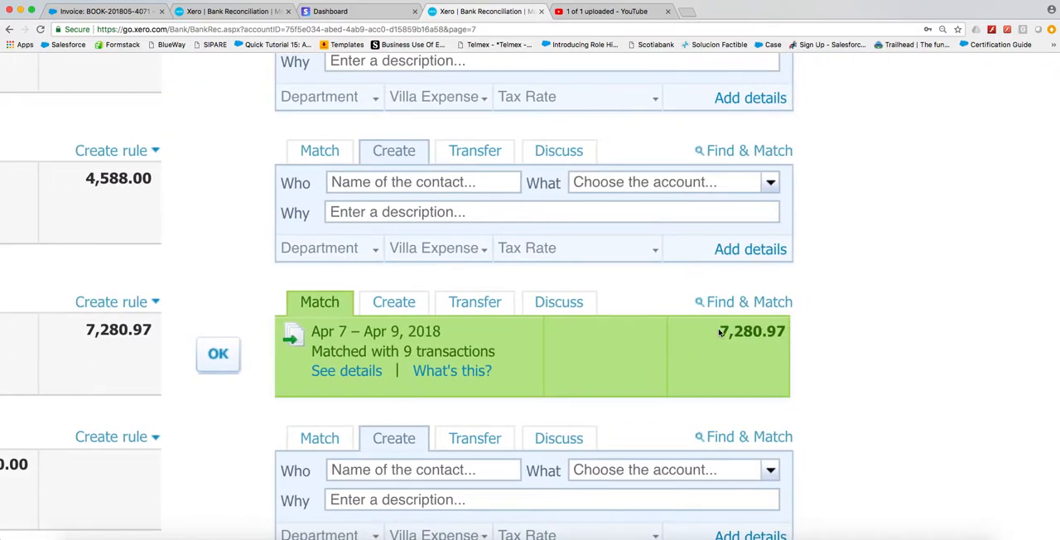
{"action": "mouse_move", "coordinate": [611, 299]}
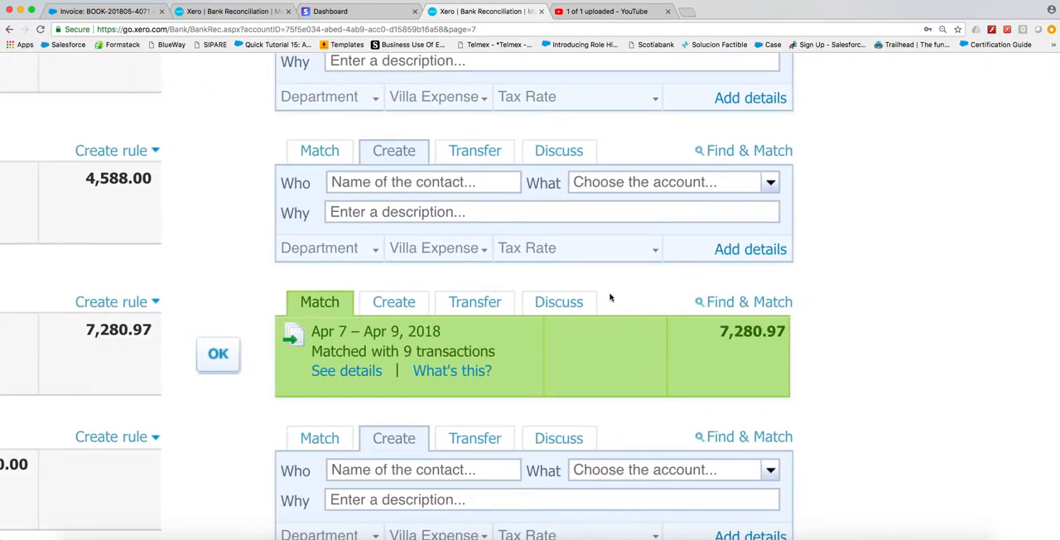
{"action": "scroll", "scroll_direction": "down", "scroll_amount": 3}
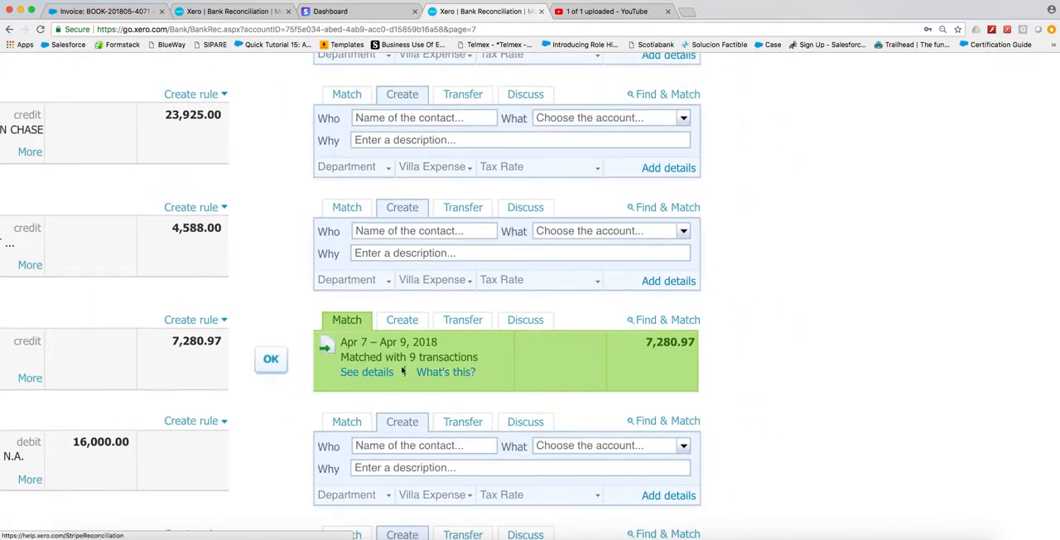
{"action": "left_click", "coordinate": [271, 359]}
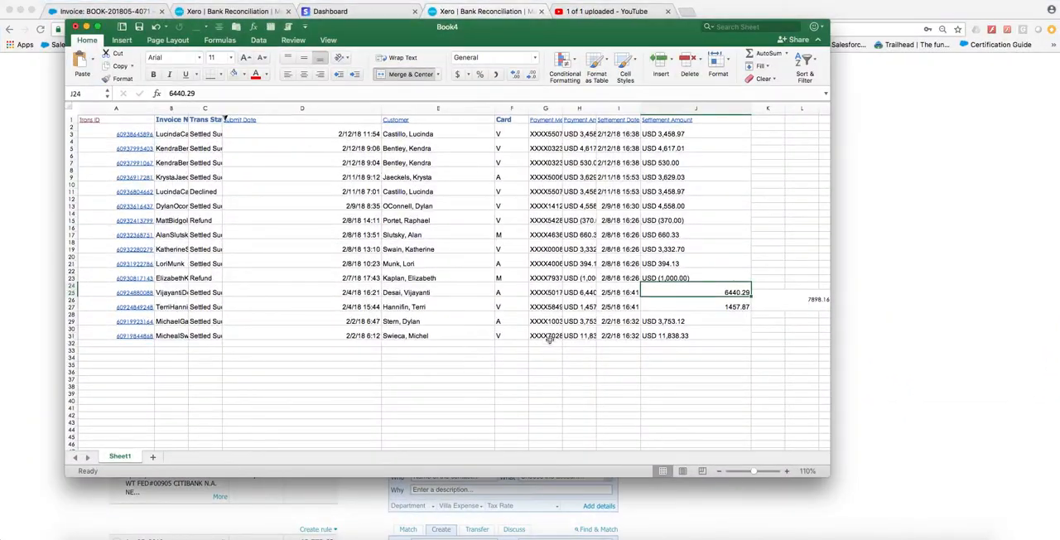
{"action": "mouse_move", "coordinate": [521, 257]}
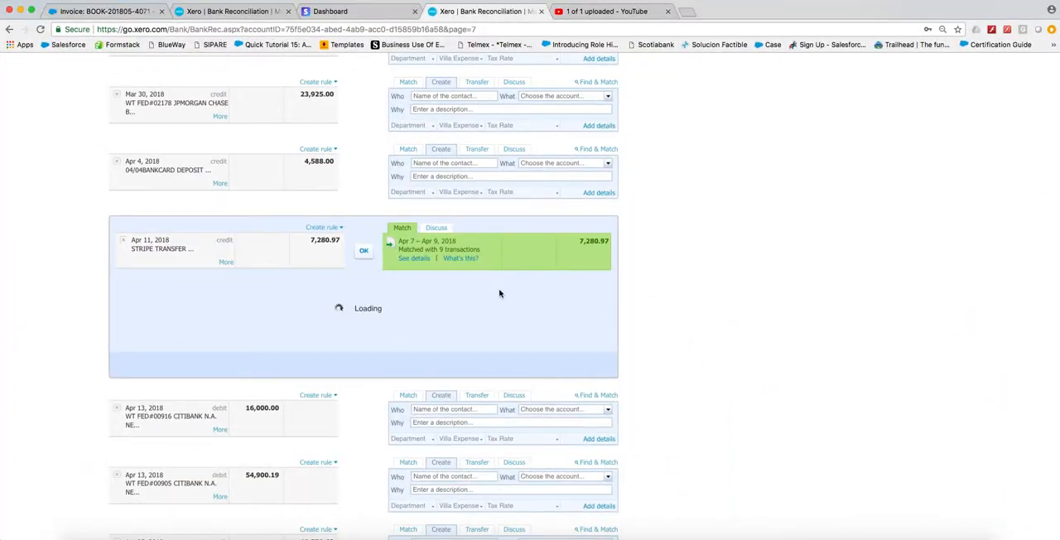
{"action": "mouse_move", "coordinate": [358, 230]}
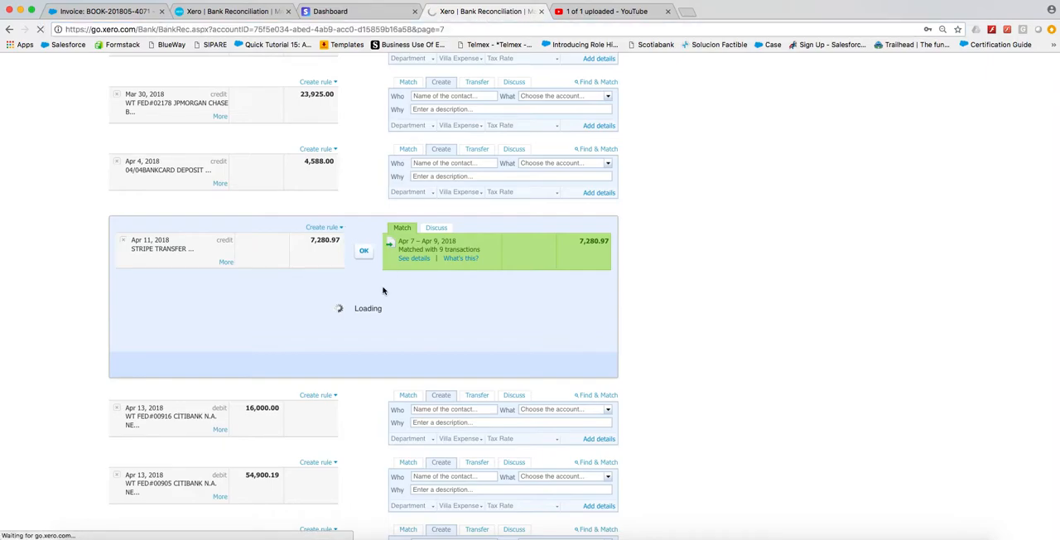
{"action": "left_click", "coordinate": [364, 251]}
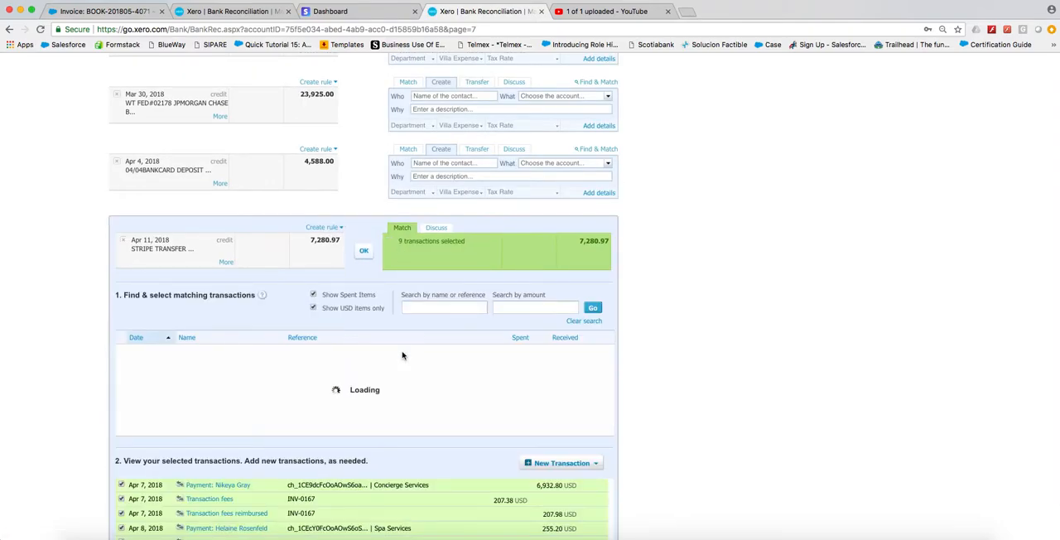
{"action": "scroll", "scroll_direction": "down", "scroll_amount": 3}
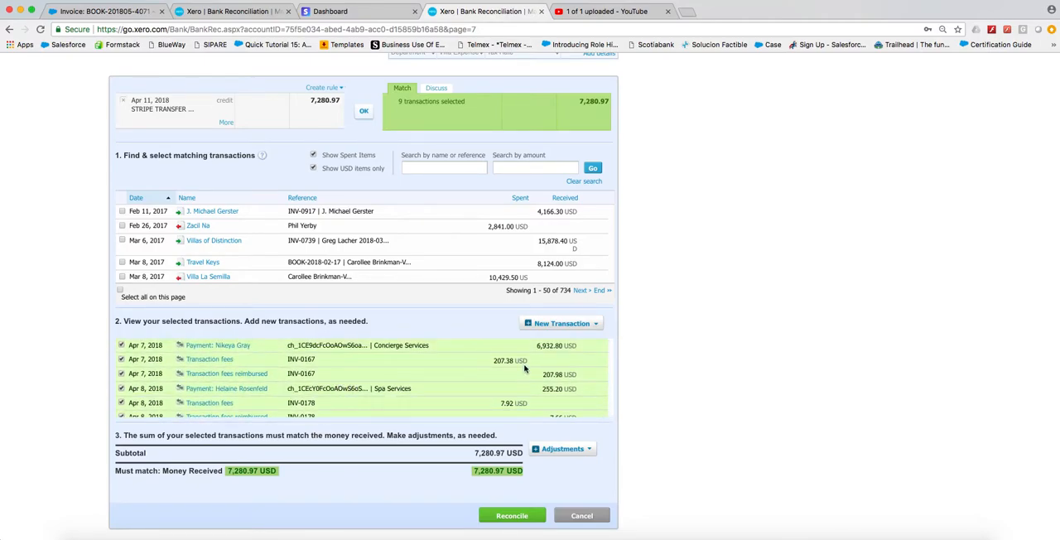
{"action": "mouse_move", "coordinate": [217, 346]}
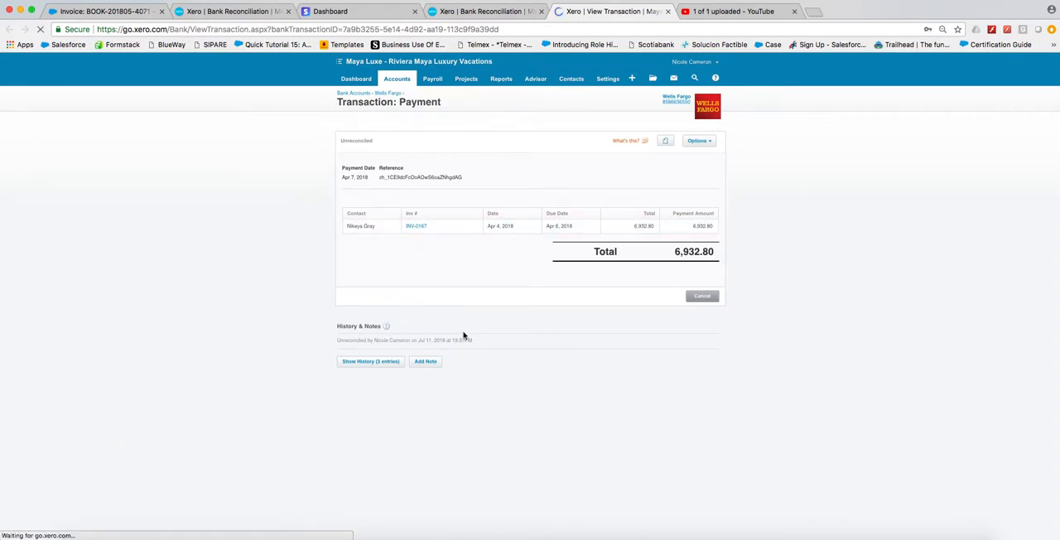
{"action": "mouse_move", "coordinate": [514, 417]}
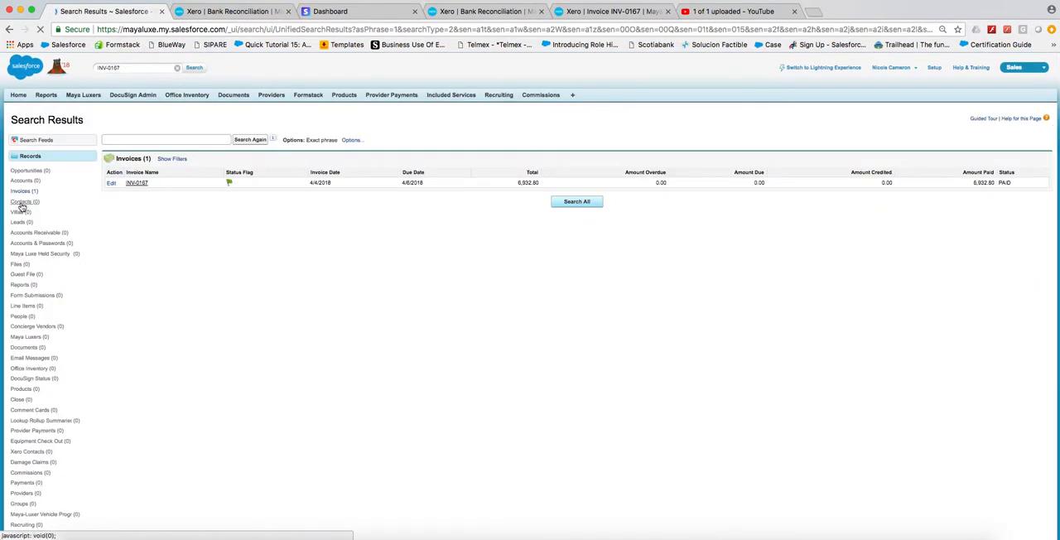
Check the INV-0167 Salesforce record is PAID with 6,932.80, then bring up Stripe.
{"action": "left_click", "coordinate": [136, 183]}
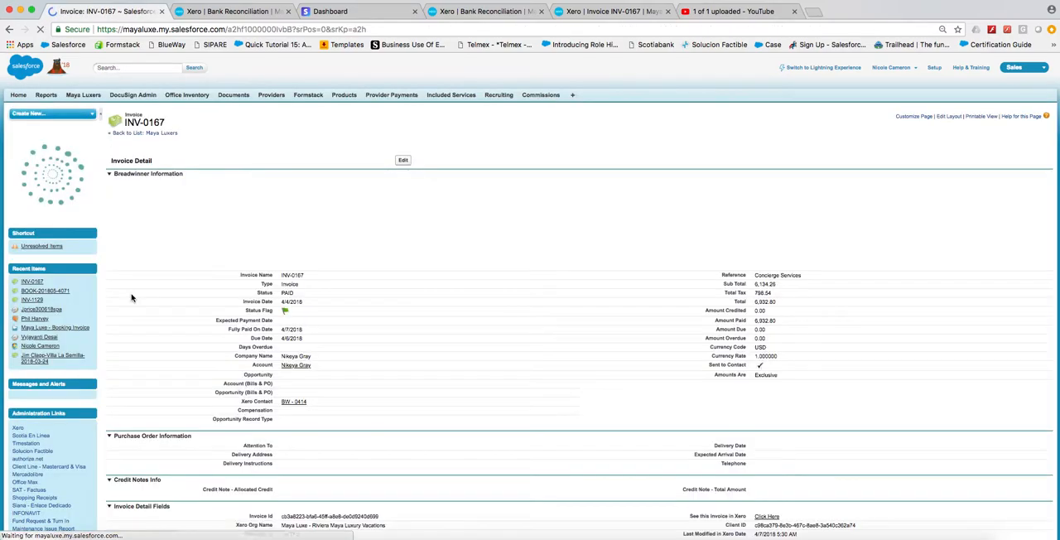
{"action": "scroll", "scroll_direction": "down", "scroll_amount": 3}
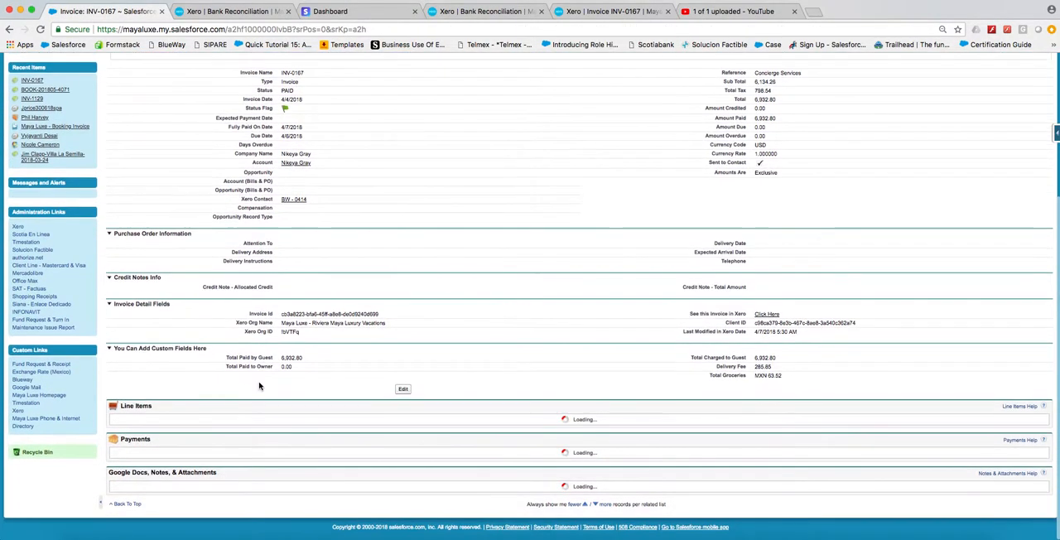
{"action": "left_click", "coordinate": [331, 10]}
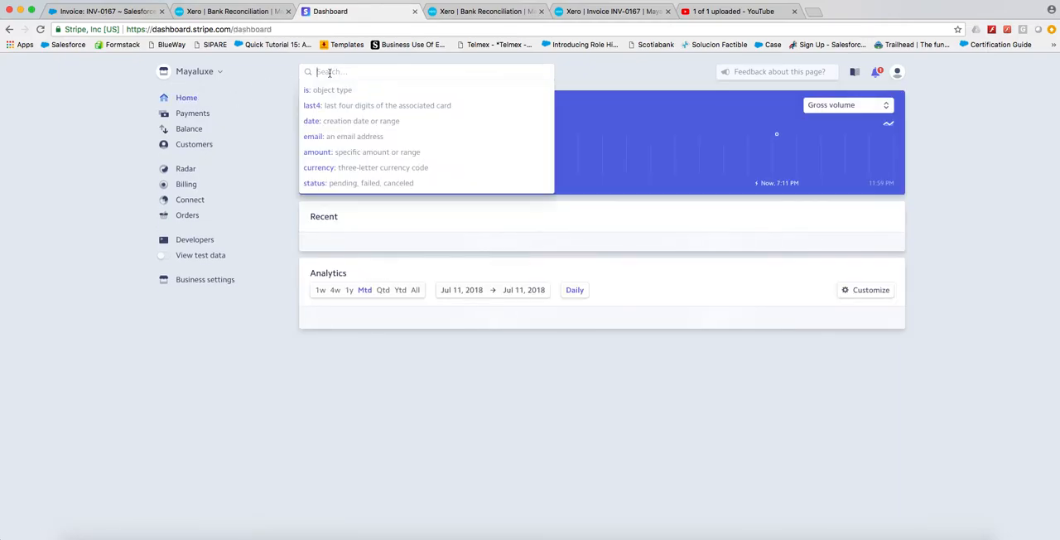
Look up INV-0167 in Stripe: $7,140.78 charged, $207.38 fee, $6,933.40 net.
{"action": "type", "text": "INV-0167"}
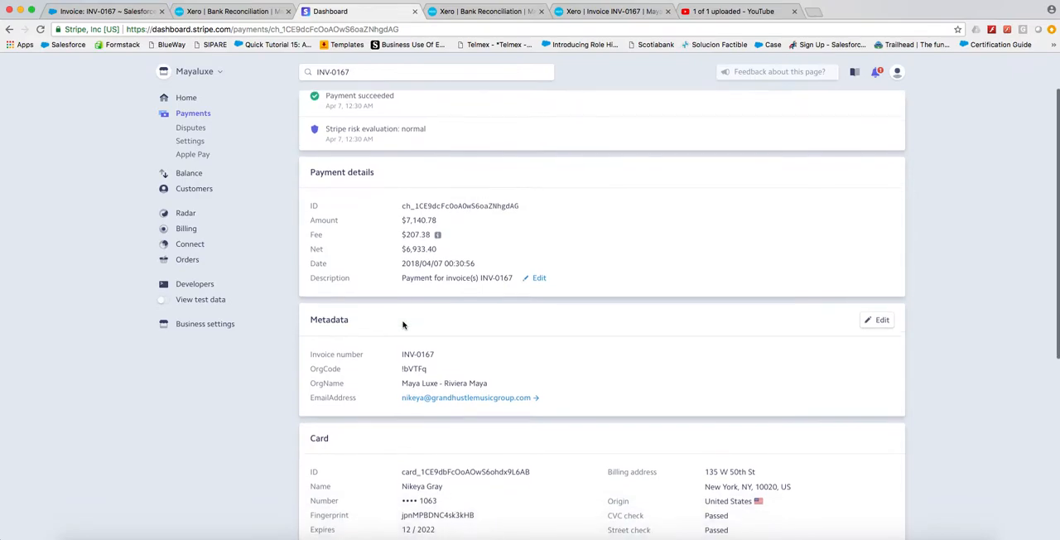
{"action": "scroll", "scroll_direction": "down", "scroll_amount": 3}
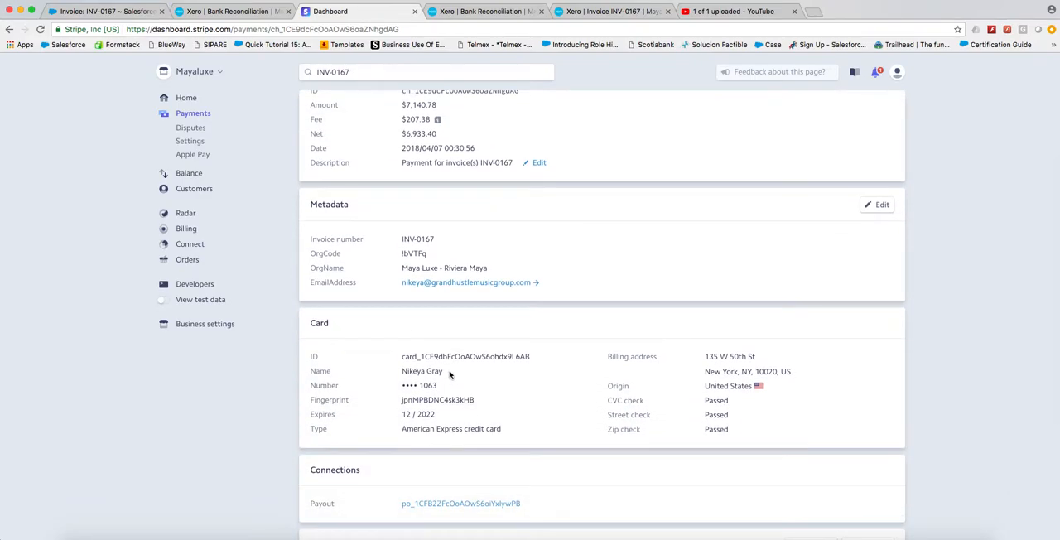
{"action": "double_click", "coordinate": [422, 370]}
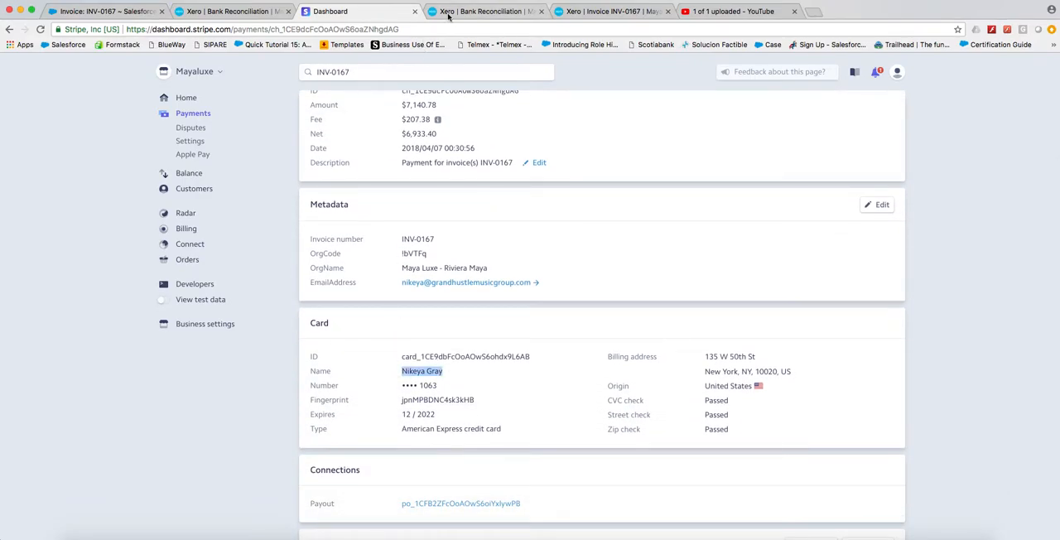
{"action": "left_click", "coordinate": [484, 11]}
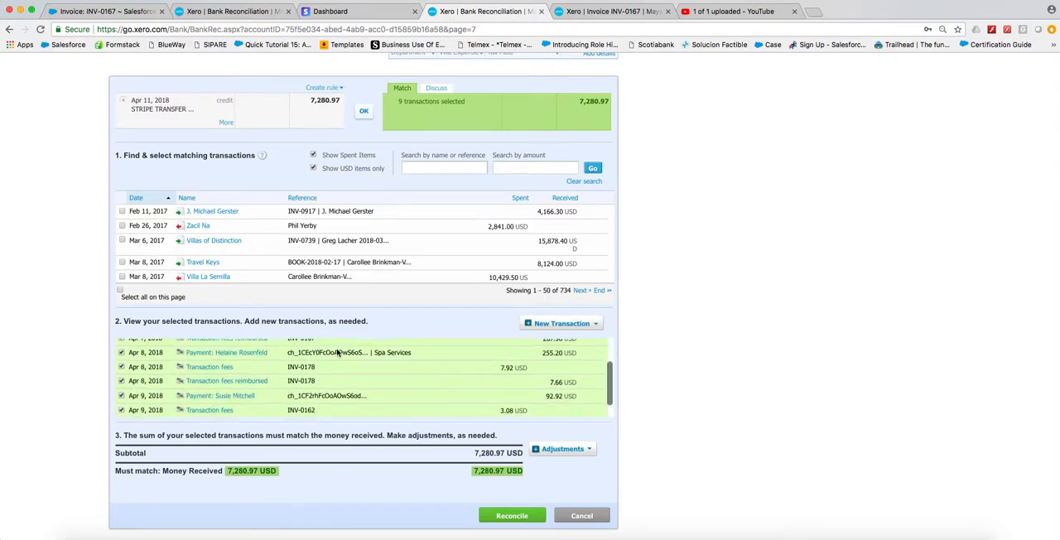
Review the 7,280.97 match's INV-0167 lines, then return to the Salesforce invoice.
{"action": "scroll", "scroll_direction": "down", "scroll_amount": 3}
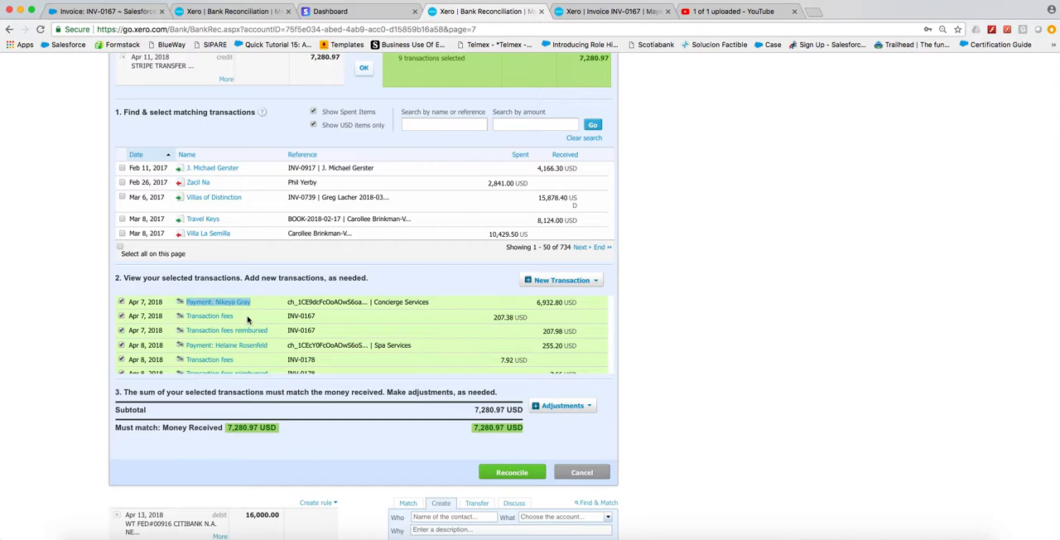
{"action": "mouse_move", "coordinate": [209, 316]}
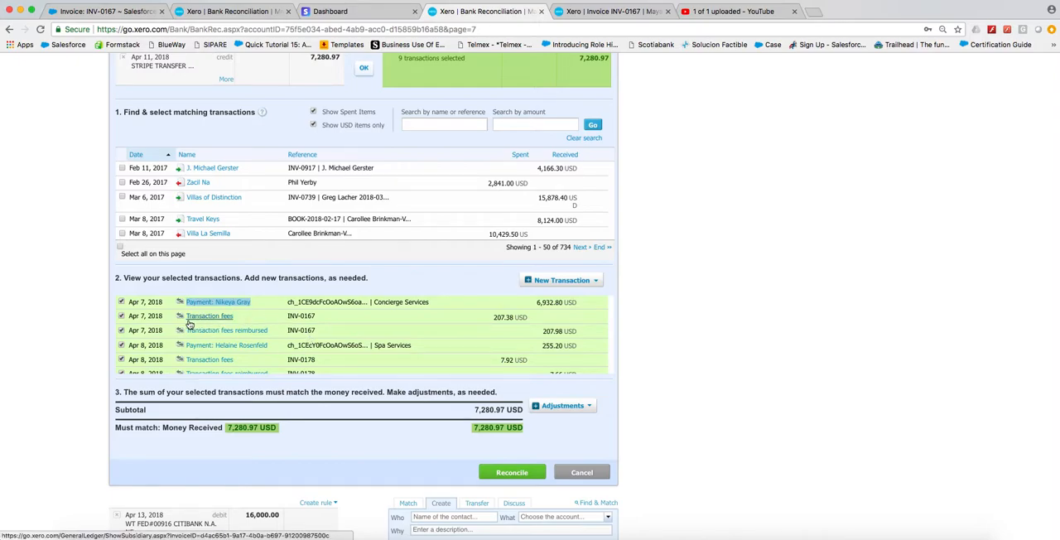
{"action": "mouse_move", "coordinate": [221, 325]}
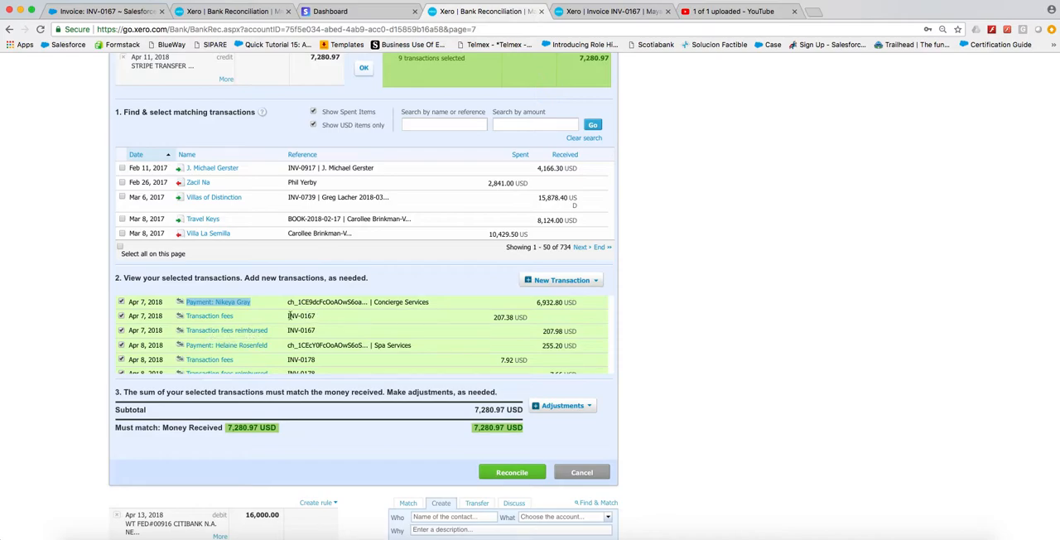
{"action": "mouse_move", "coordinate": [287, 295]}
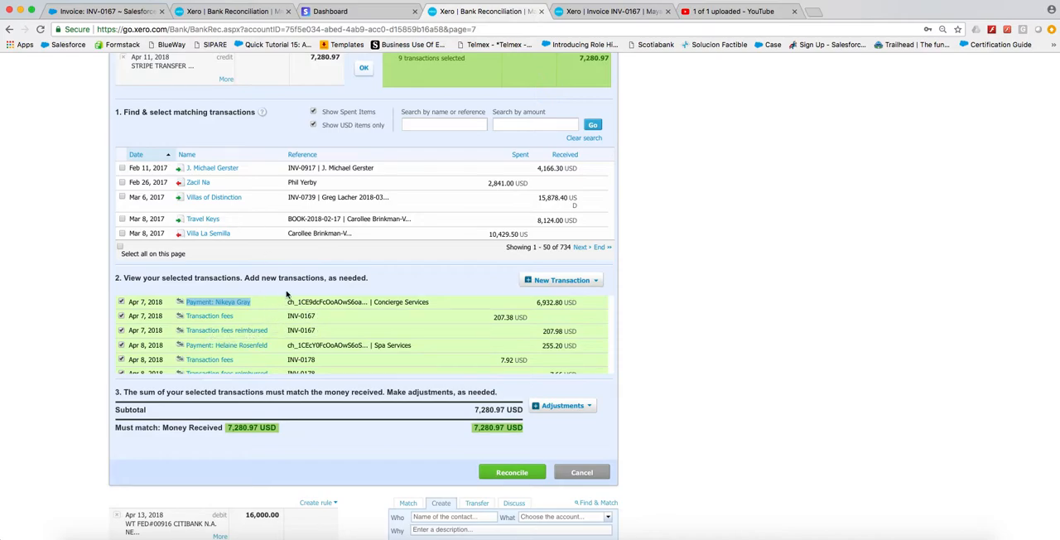
{"action": "left_click", "coordinate": [106, 10]}
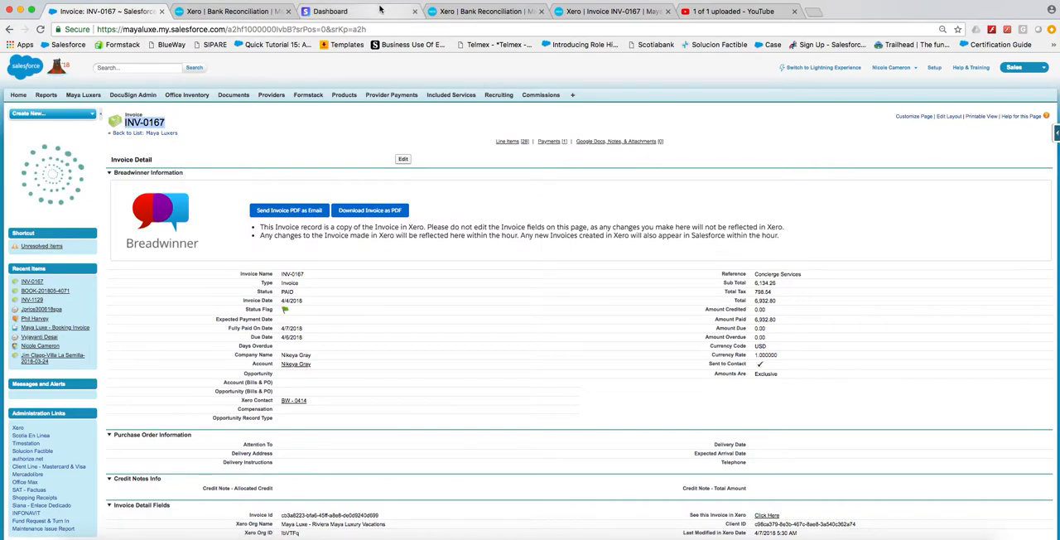
{"action": "left_click", "coordinate": [331, 10]}
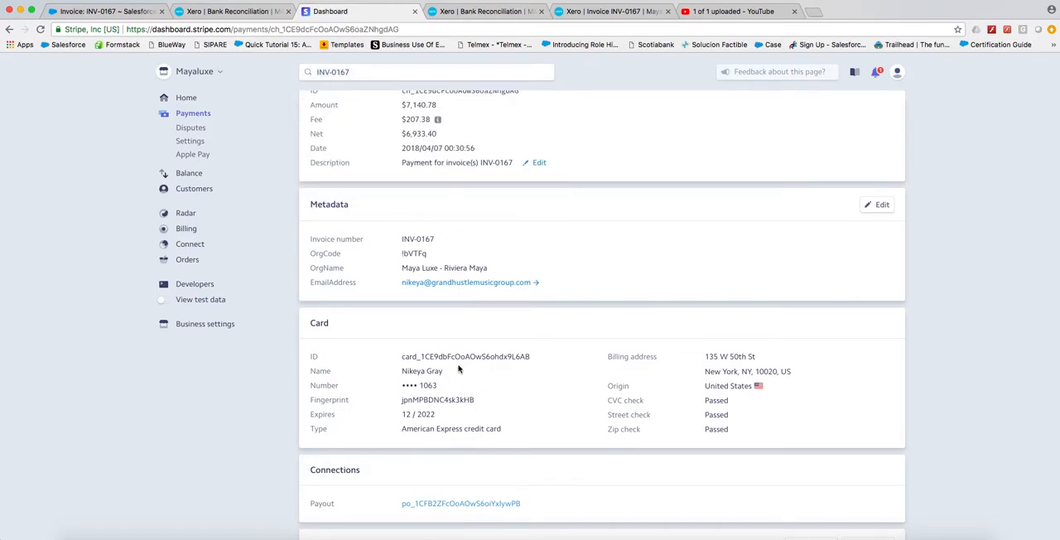
{"action": "double_click", "coordinate": [421, 371]}
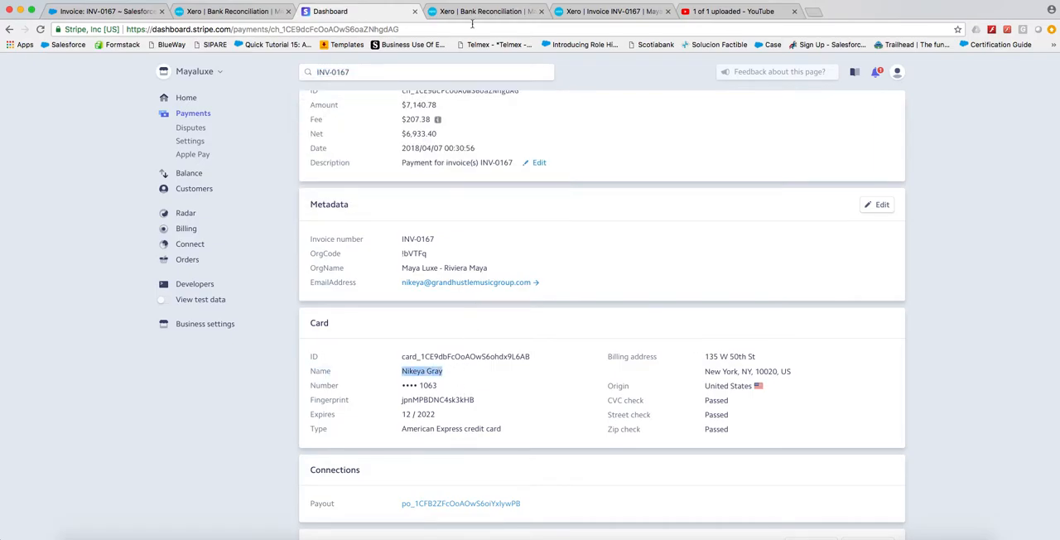
{"action": "left_click", "coordinate": [488, 11]}
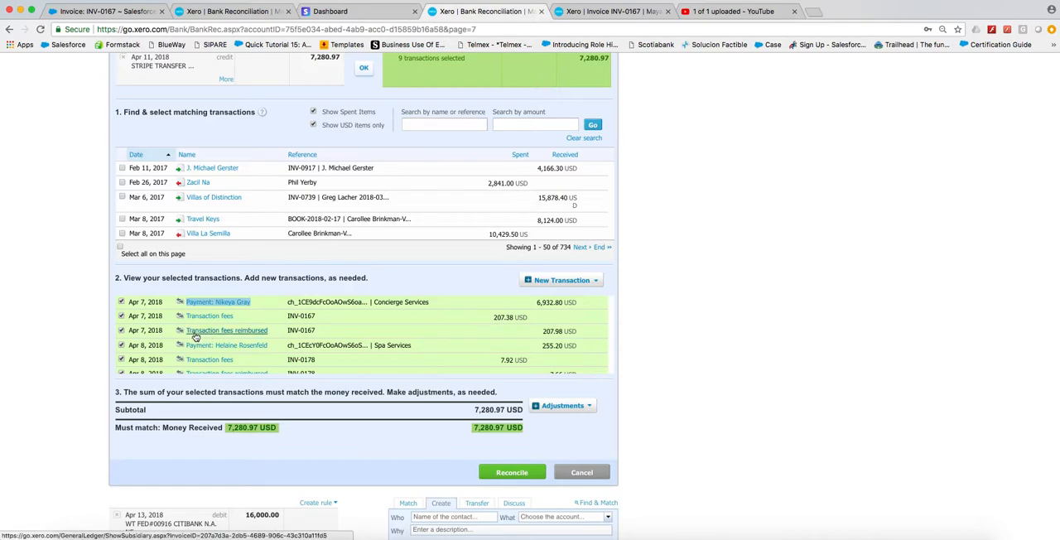
{"action": "mouse_move", "coordinate": [228, 340]}
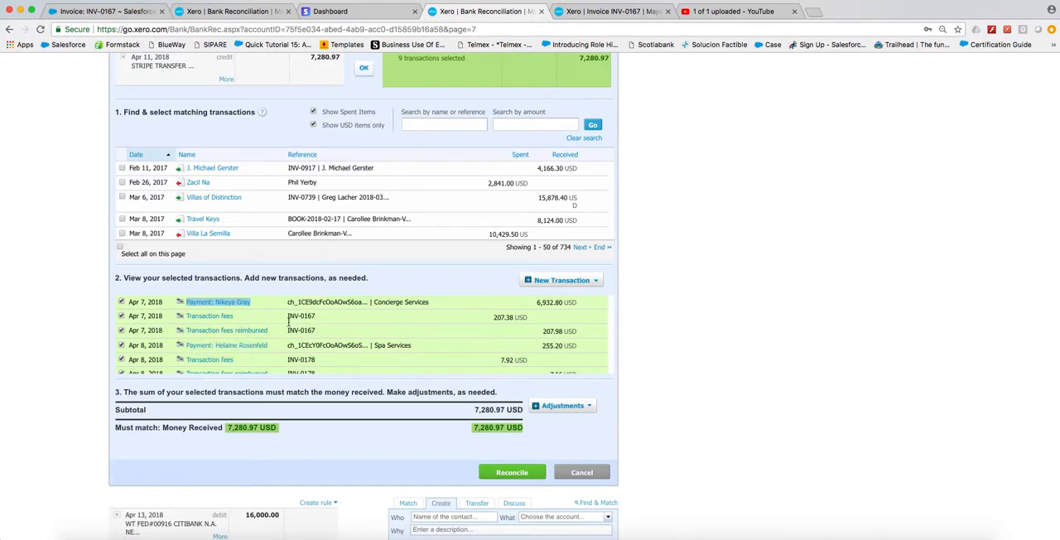
{"action": "mouse_move", "coordinate": [315, 330]}
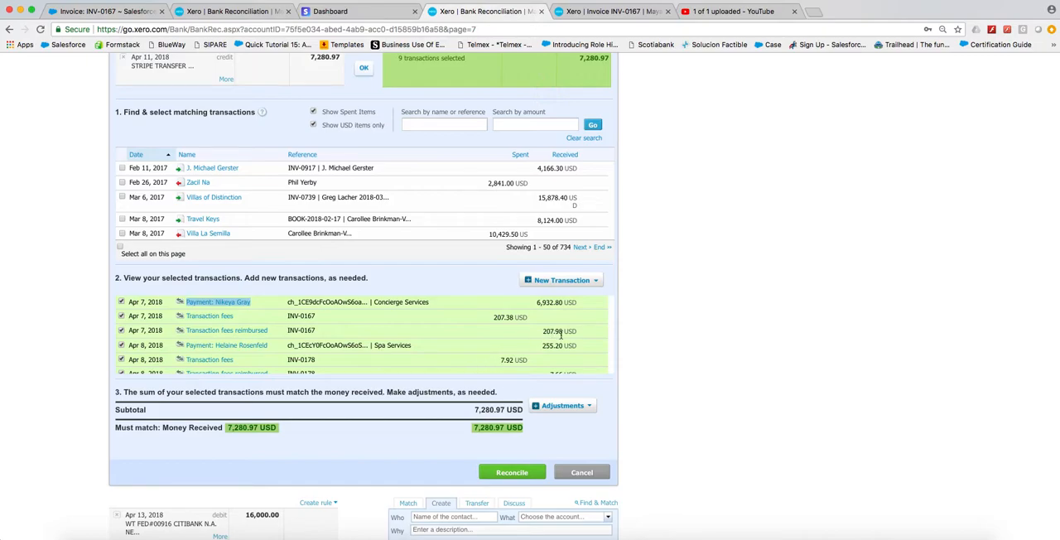
{"action": "mouse_move", "coordinate": [525, 329]}
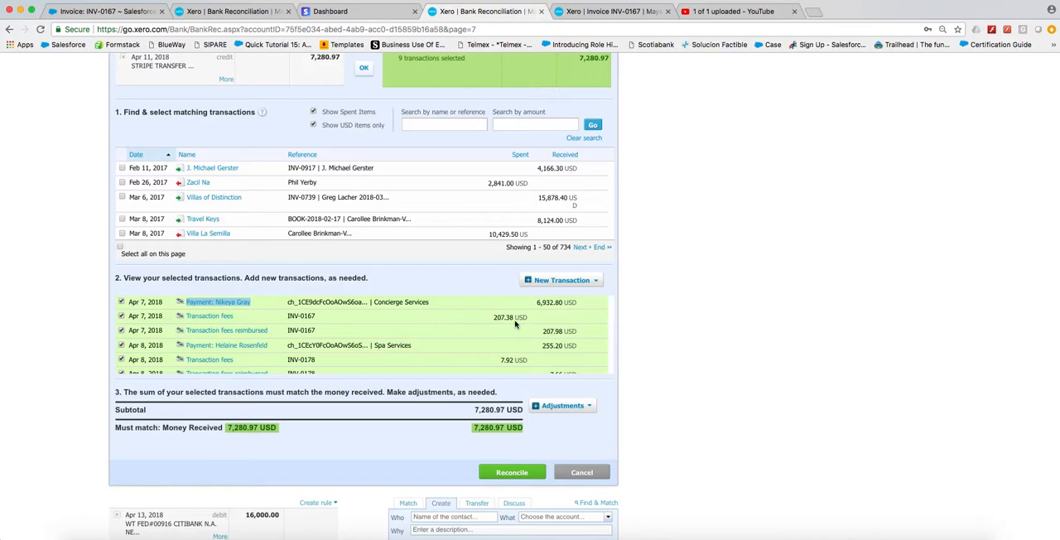
{"action": "mouse_move", "coordinate": [523, 347]}
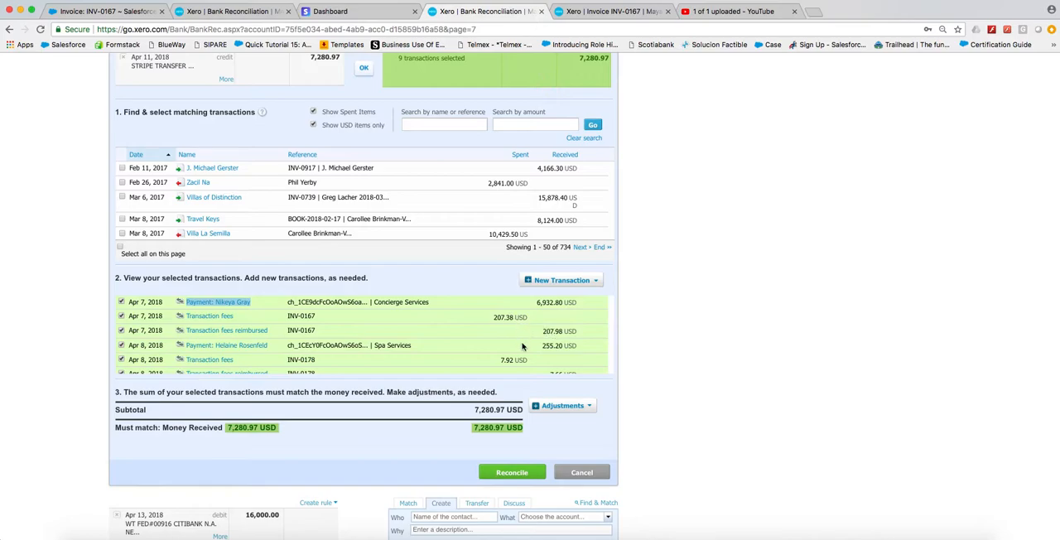
Scroll through the INV-0178 and INV-0162 fee and reimbursement lines, confirming 7,280.97 balances.
{"action": "scroll", "scroll_direction": "down", "scroll_amount": 3}
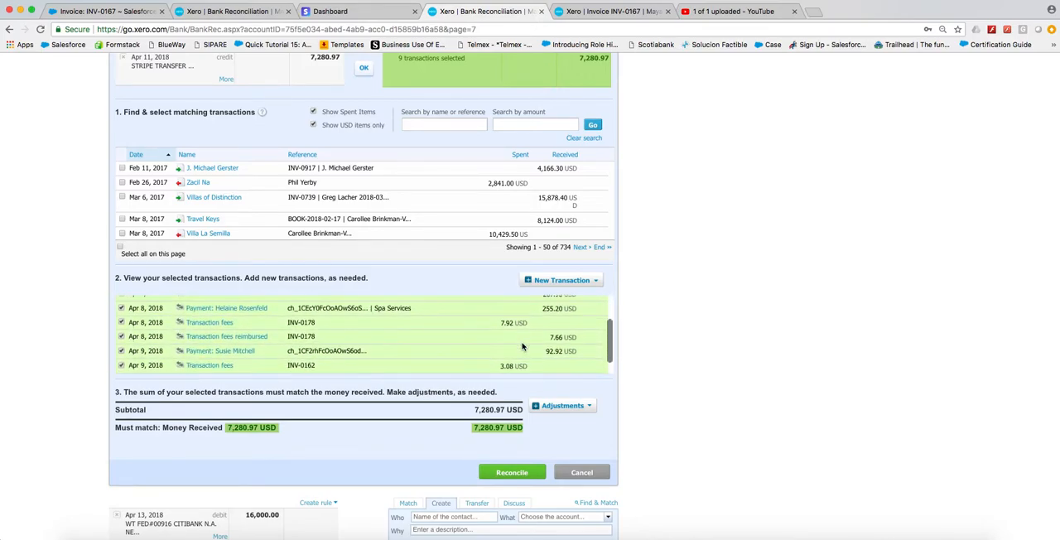
{"action": "scroll", "scroll_direction": "down", "scroll_amount": 3}
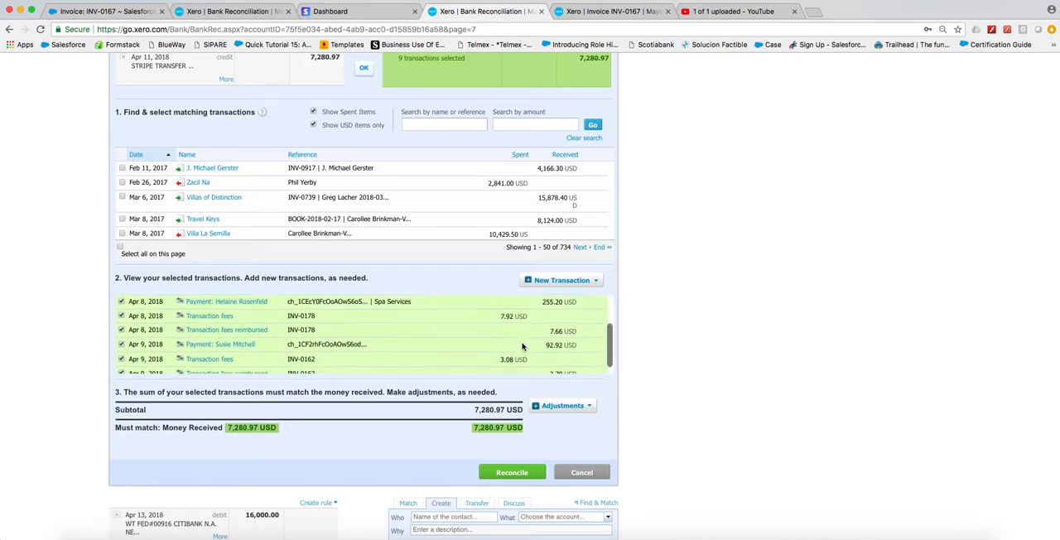
{"action": "scroll", "scroll_direction": "down", "scroll_amount": 3}
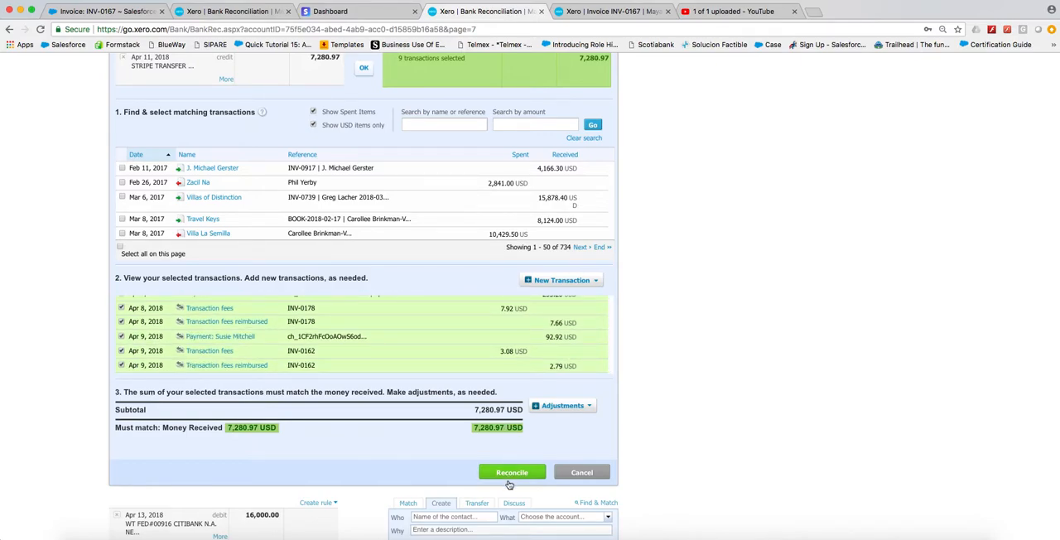
Reconcile the 7,280.97 Stripe transfer and bring the Xero window back to front.
{"action": "left_click", "coordinate": [511, 473]}
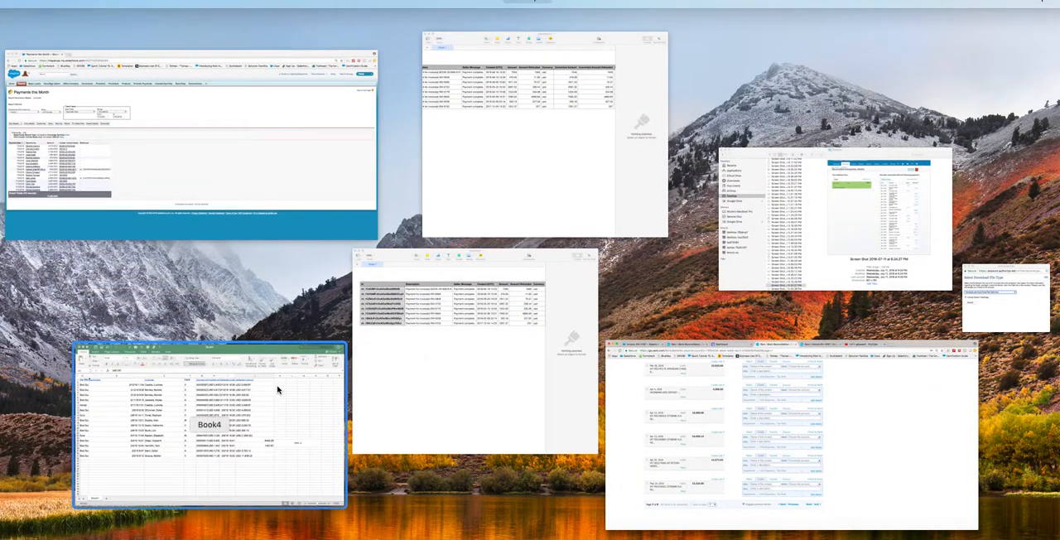
{"action": "left_click", "coordinate": [208, 347]}
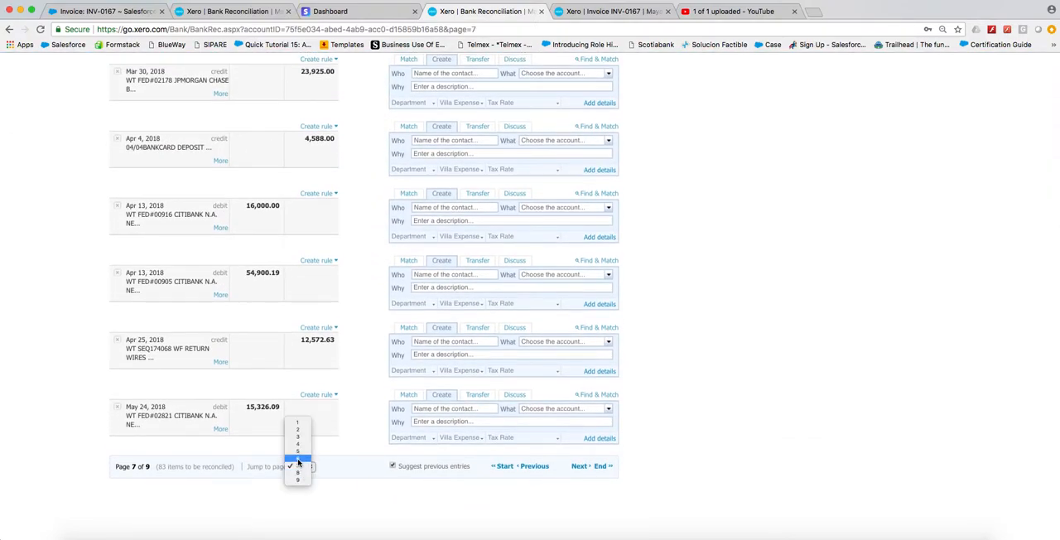
On page 6, start matching the Feb 21 25,732.29 bank card deposit.
{"action": "left_click", "coordinate": [297, 466]}
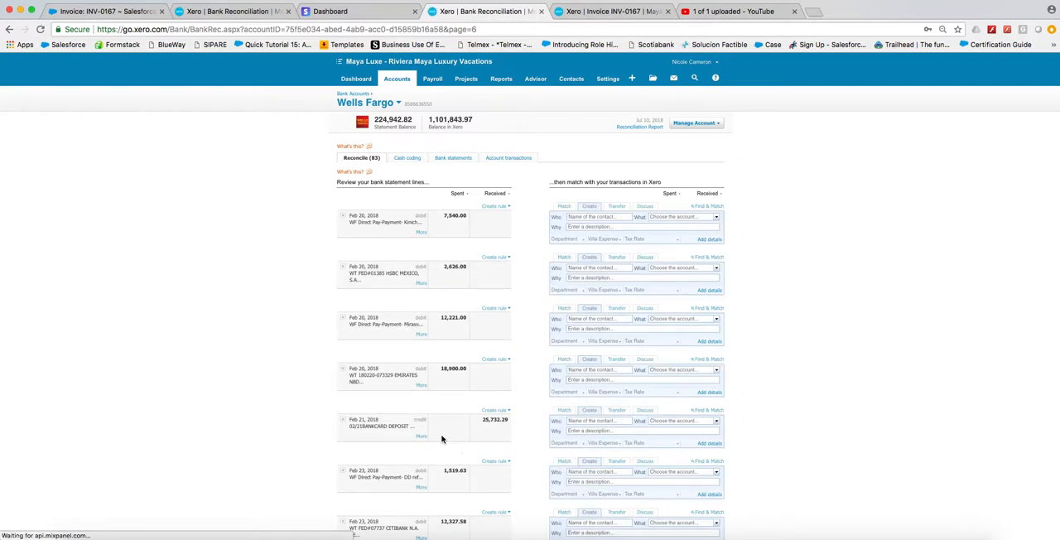
{"action": "scroll", "scroll_direction": "down", "scroll_amount": 3}
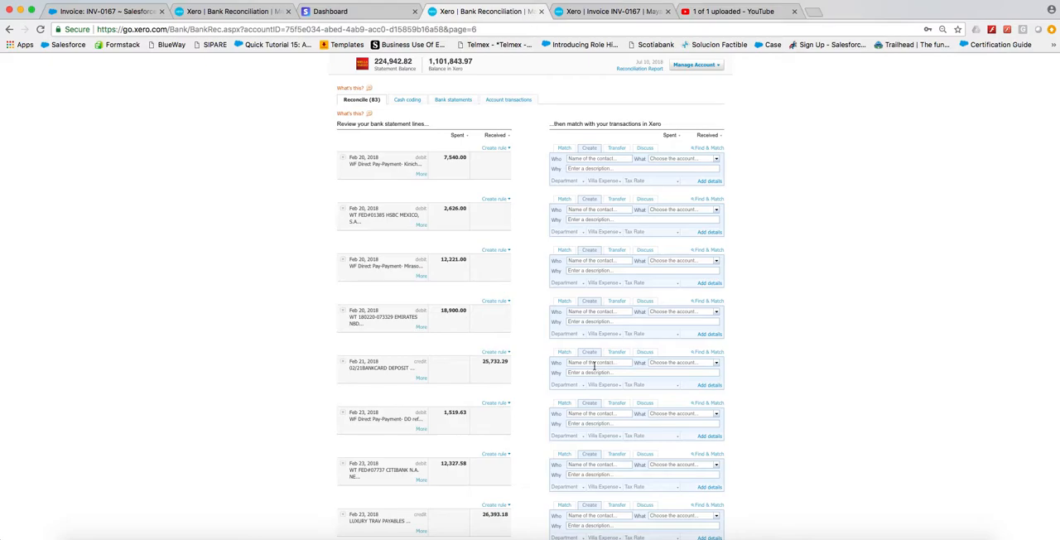
{"action": "left_click", "coordinate": [564, 351]}
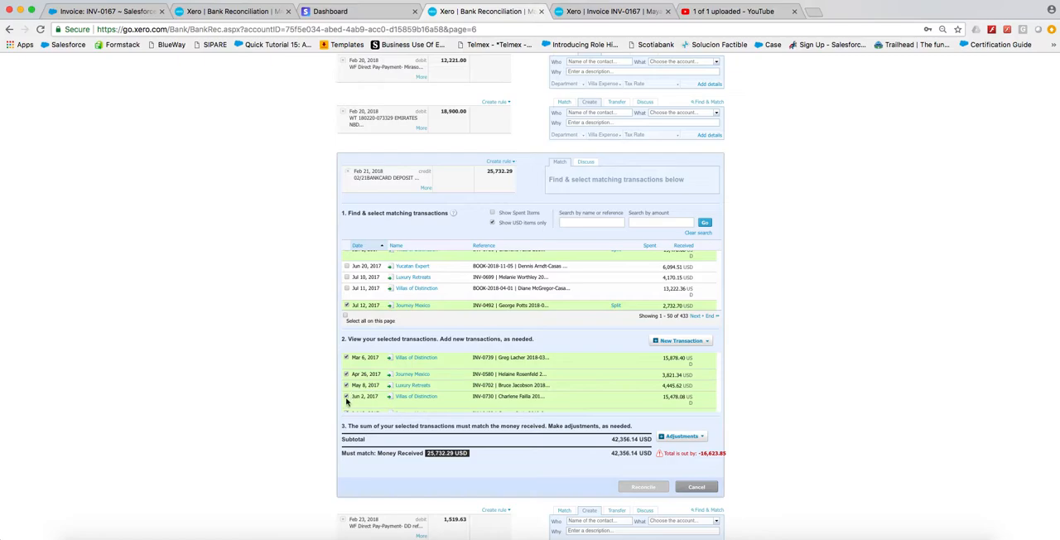
Untick Jun 2 Villas of Distinction, leaving three transactions at 22,432.44, 3,299.85 out.
{"action": "left_click", "coordinate": [346, 397]}
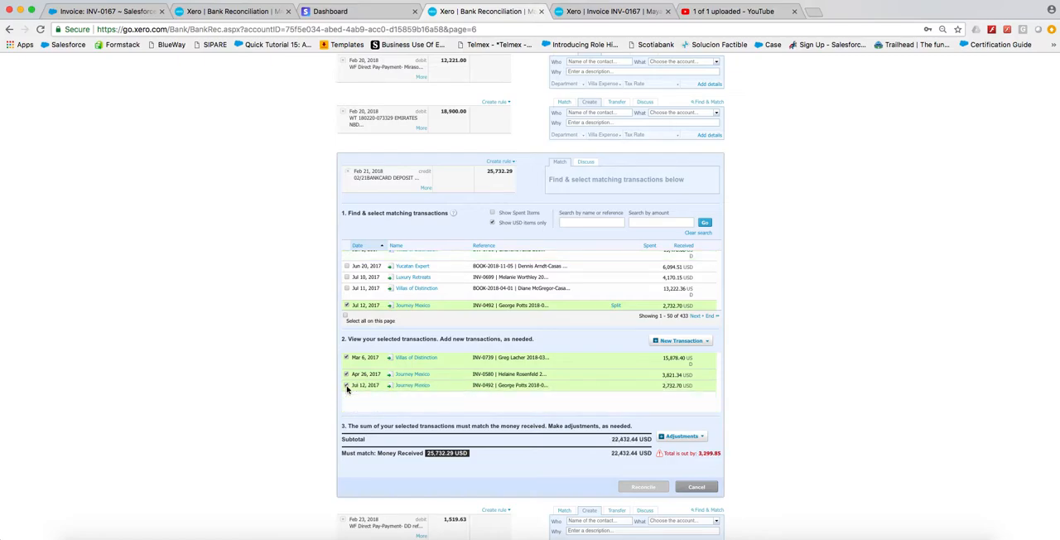
{"action": "scroll", "scroll_direction": "down", "scroll_amount": 3}
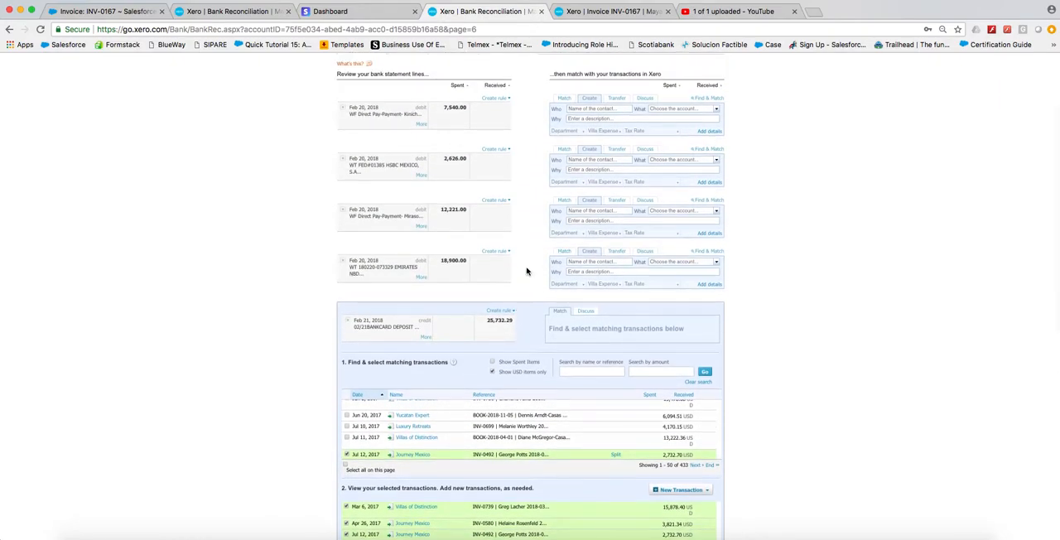
{"action": "scroll", "scroll_direction": "down", "scroll_amount": 3}
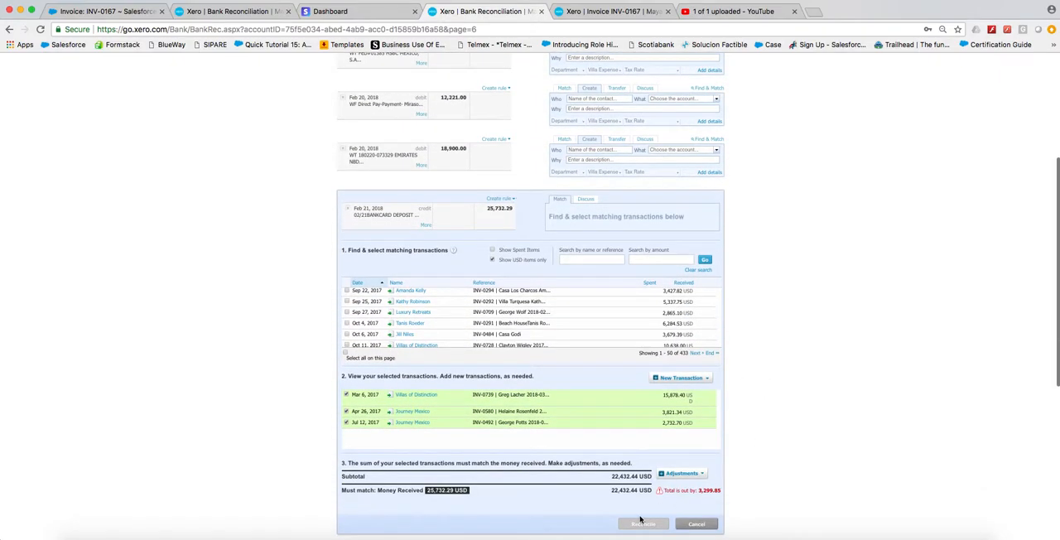